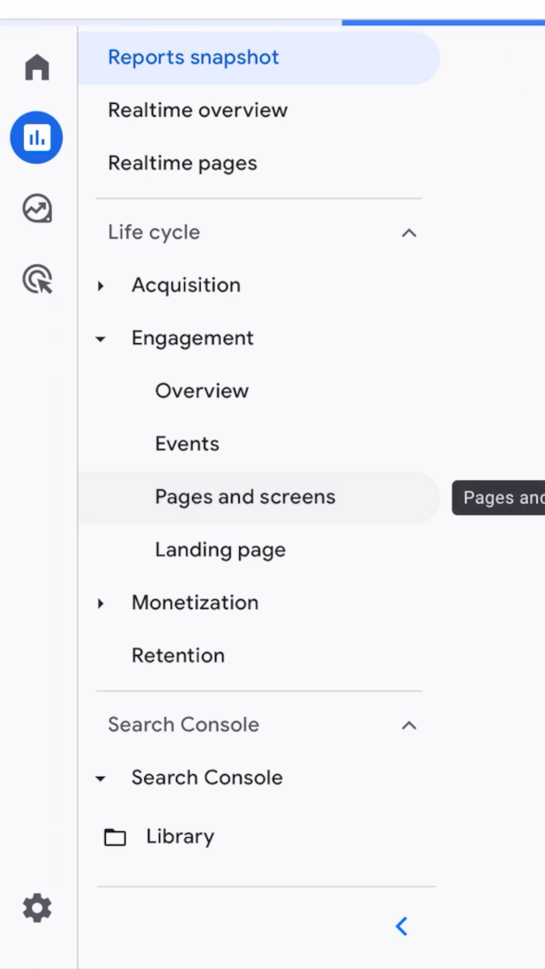
Show the Pages and screens report under Engagement.
{"action": "left_click", "coordinate": [247, 497]}
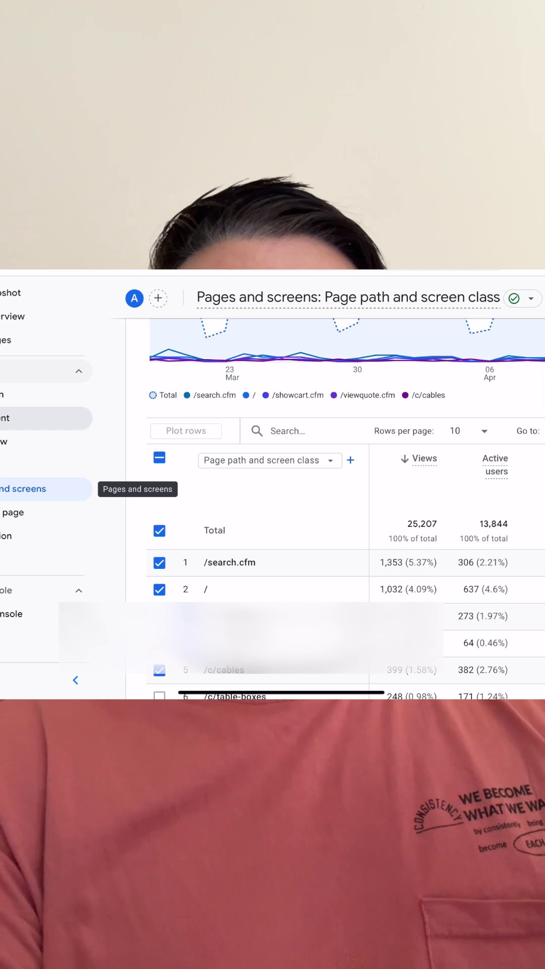
Apply First user source (User-scoped) as the table's secondary dimension beside page path.
{"action": "type", "text": "First user sou"}
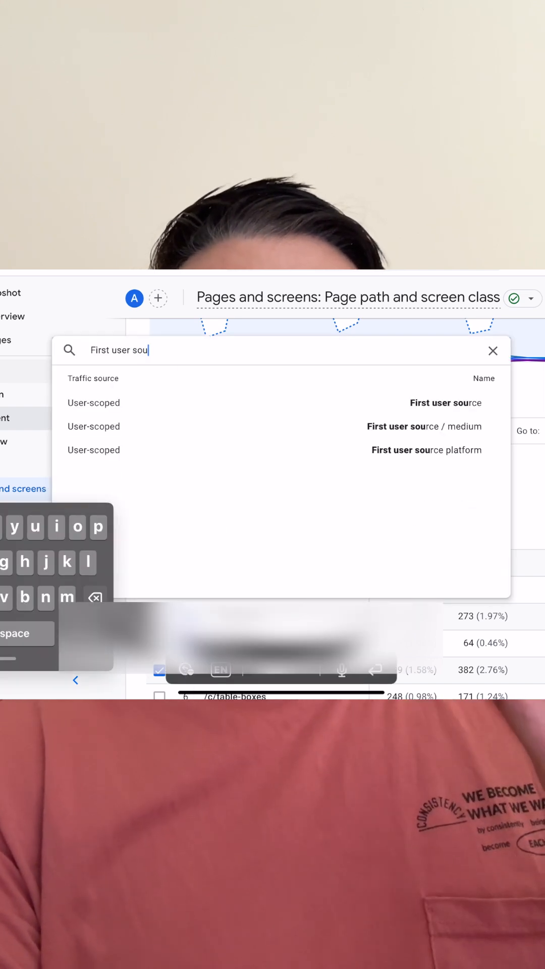
{"action": "type", "text": "rce"}
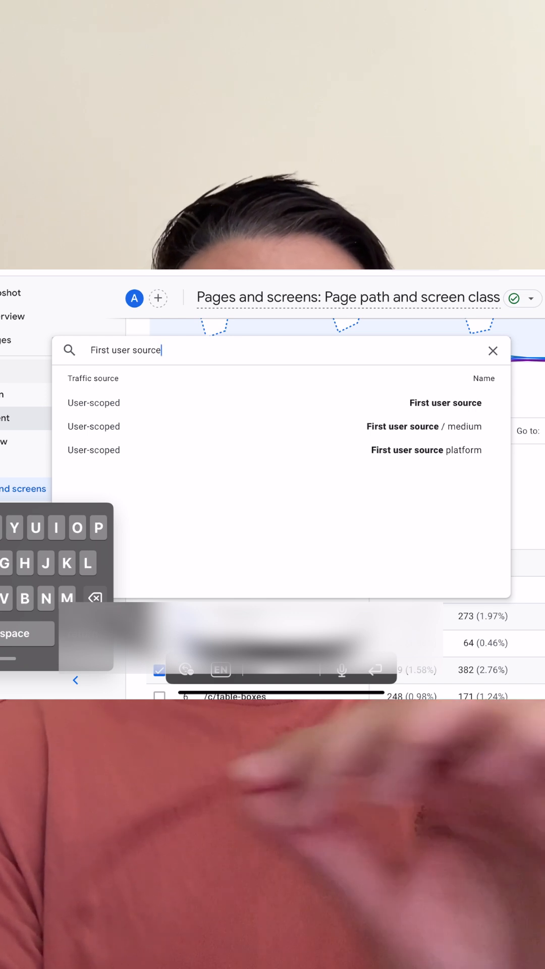
{"action": "left_click", "coordinate": [278, 403]}
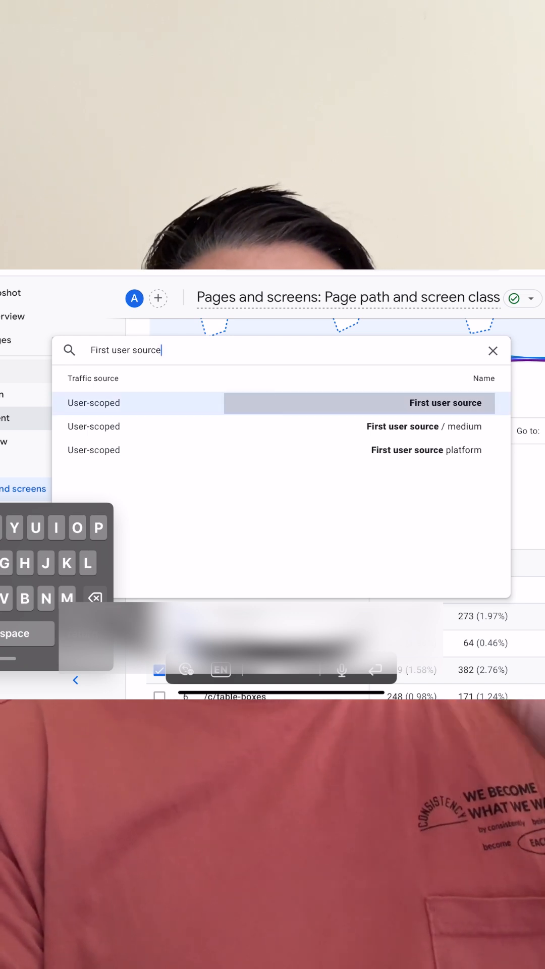
{"action": "left_click", "coordinate": [446, 403]}
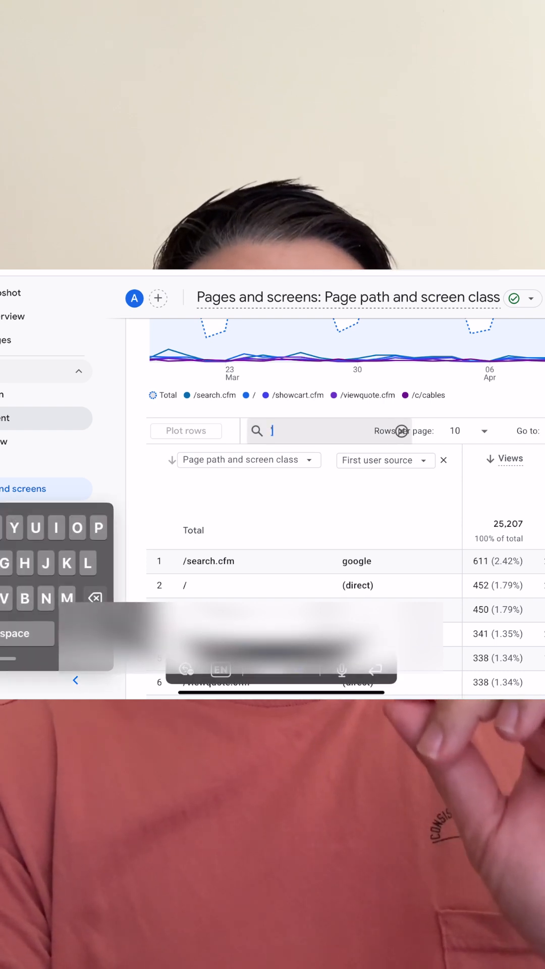
Enter 'raterhub' in the report table's search field.
{"action": "type", "text": "'Rate"}
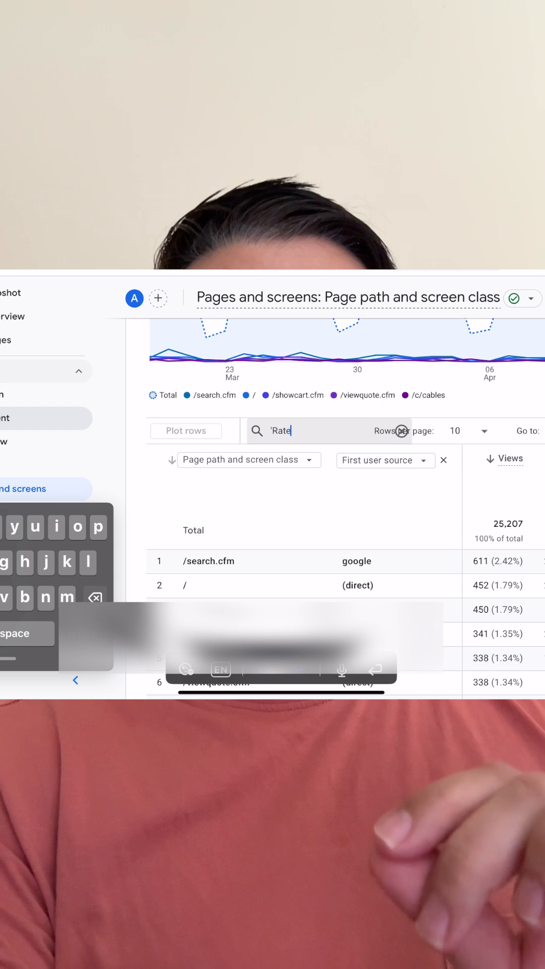
{"action": "type", "text": "r"}
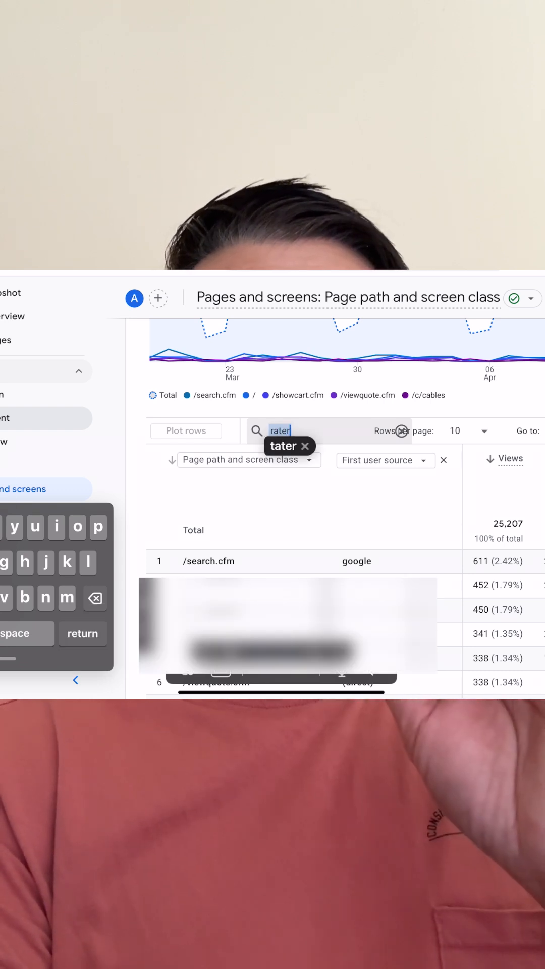
{"action": "type", "text": "hub"}
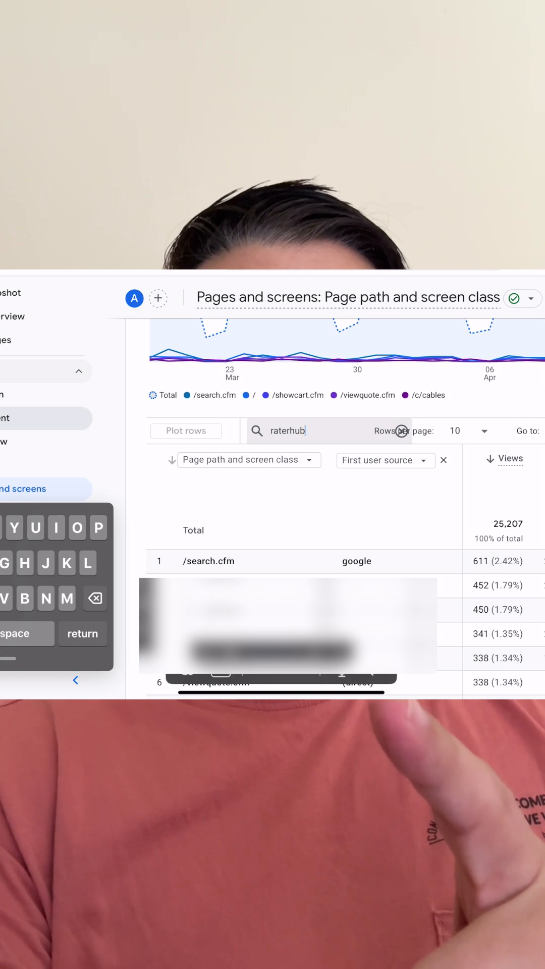
{"action": "type", "text": "."}
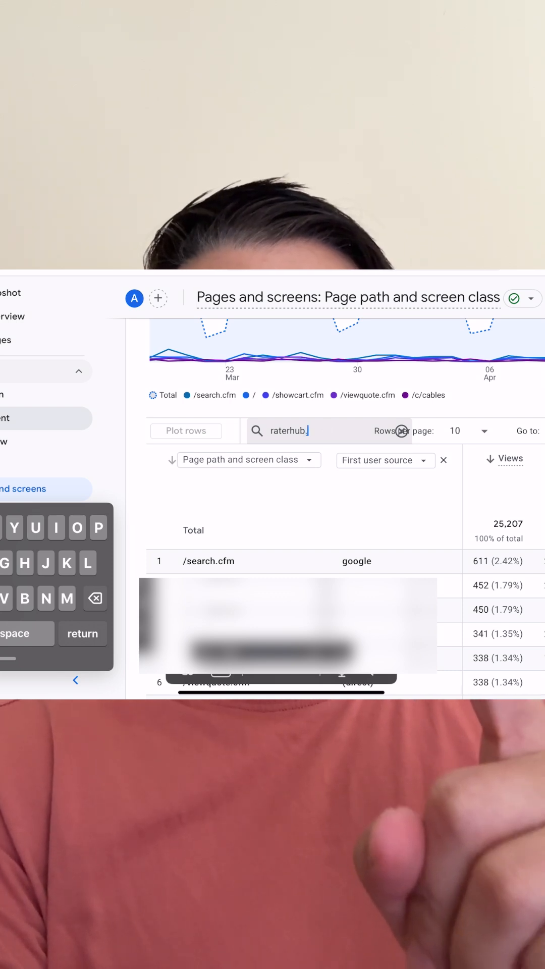